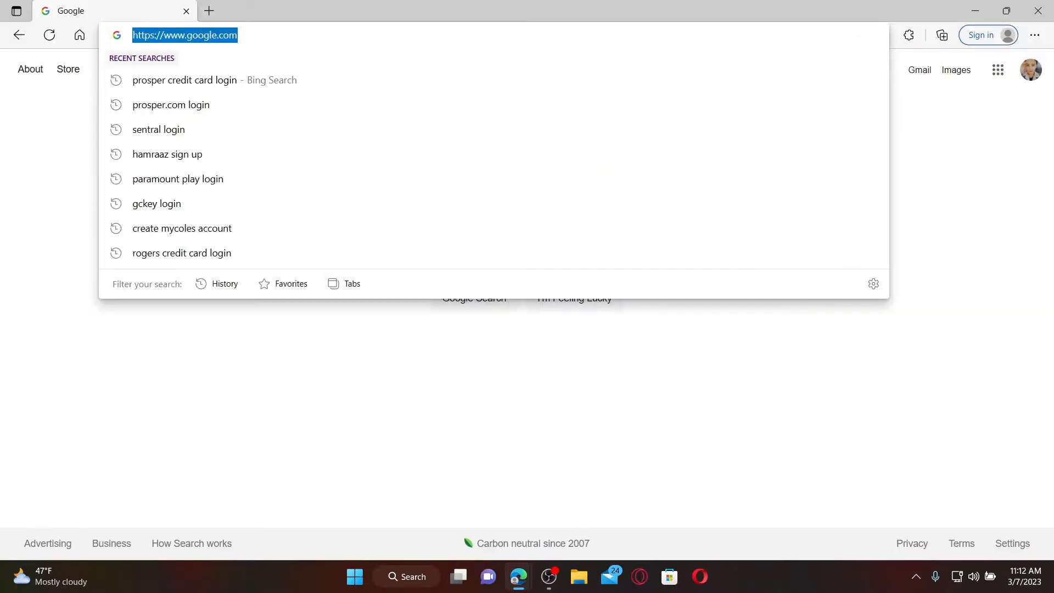
# - Load the Chess.com home page from the address bar with the account signed in
pyautogui.write('www.omegle.com')
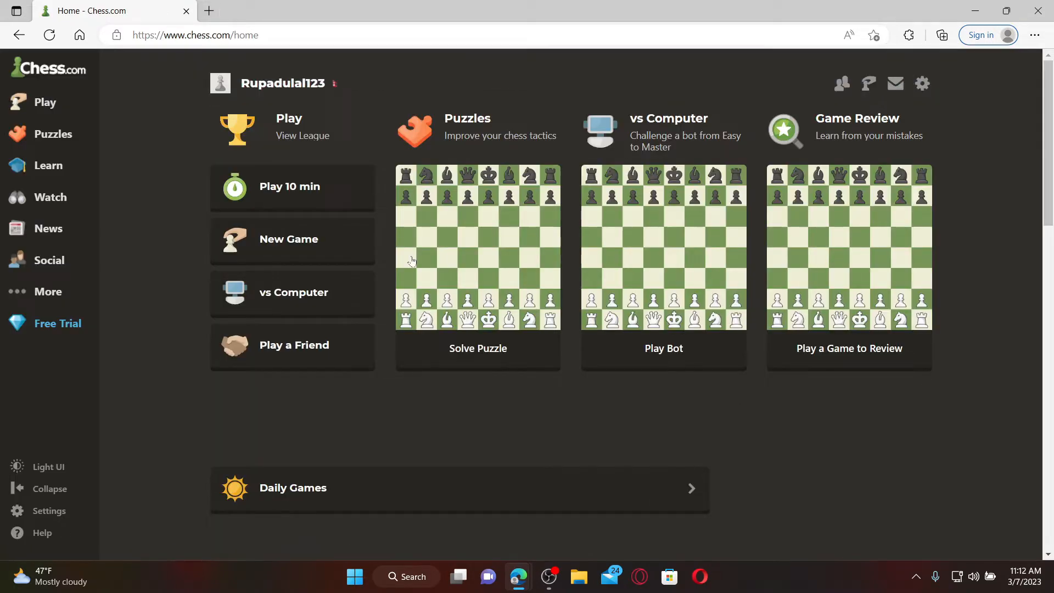
pyautogui.moveTo(493, 402)
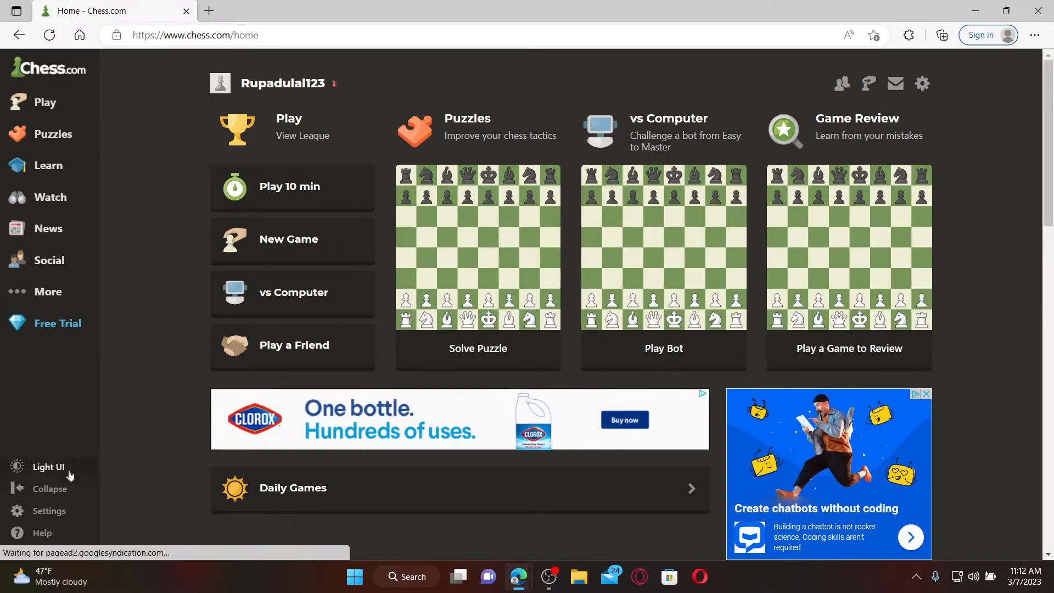
# - Go from the sidebar's Settings menu to All Settings showing the profile details
pyautogui.click(50, 511)
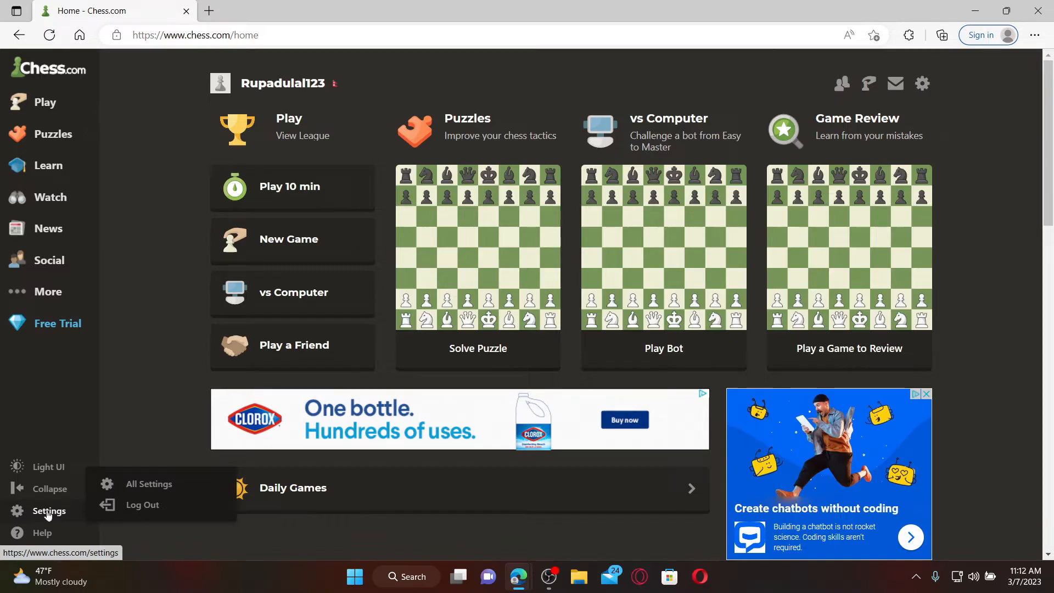
pyautogui.moveTo(150, 483)
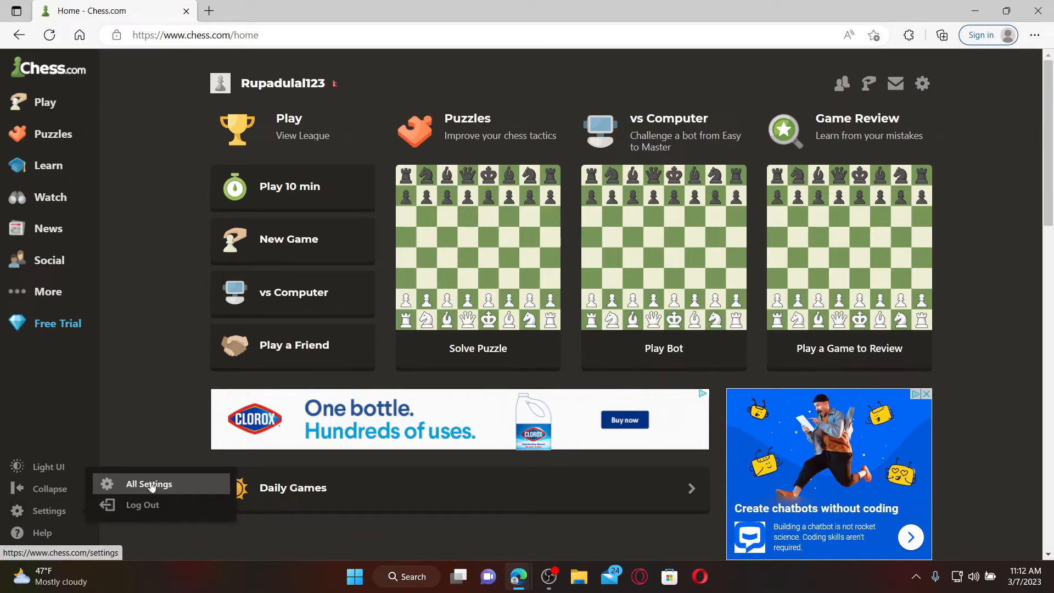
pyautogui.click(148, 484)
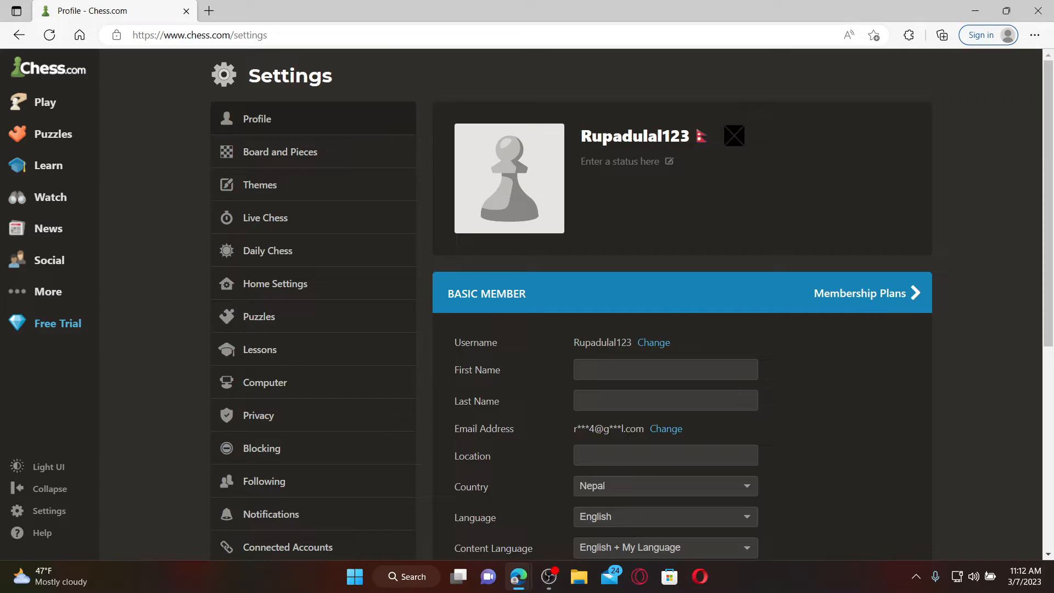
# - Reach the Password section of the settings list to change the account password
pyautogui.scroll(-3)
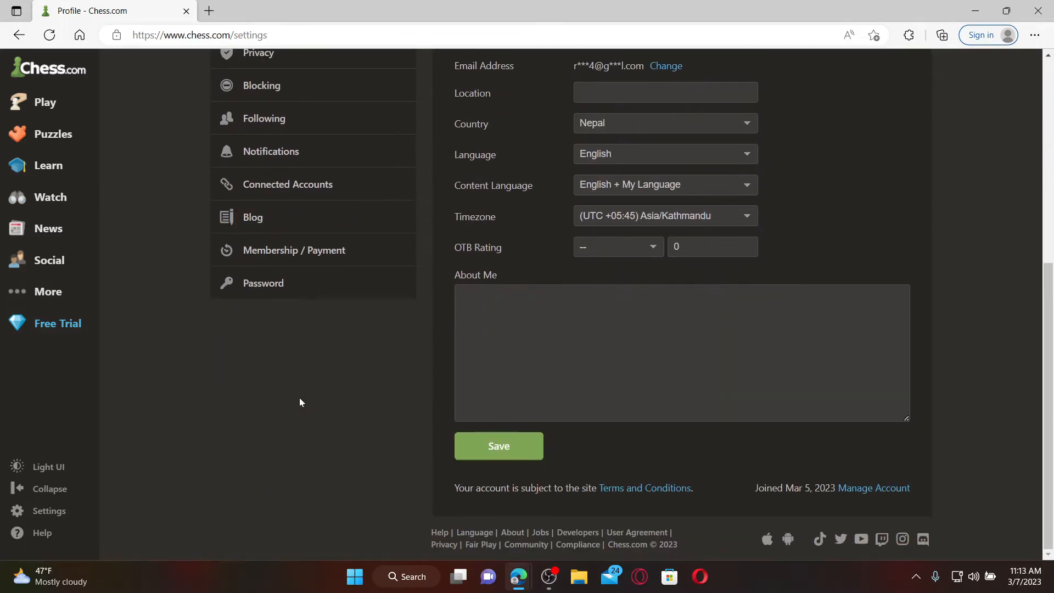
pyautogui.moveTo(271, 300)
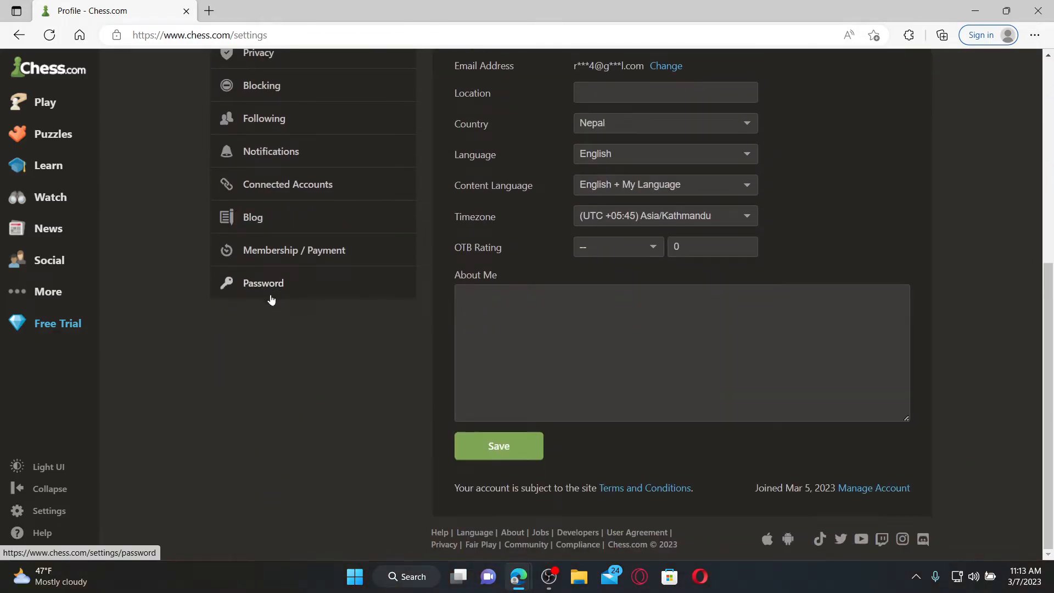
pyautogui.click(263, 283)
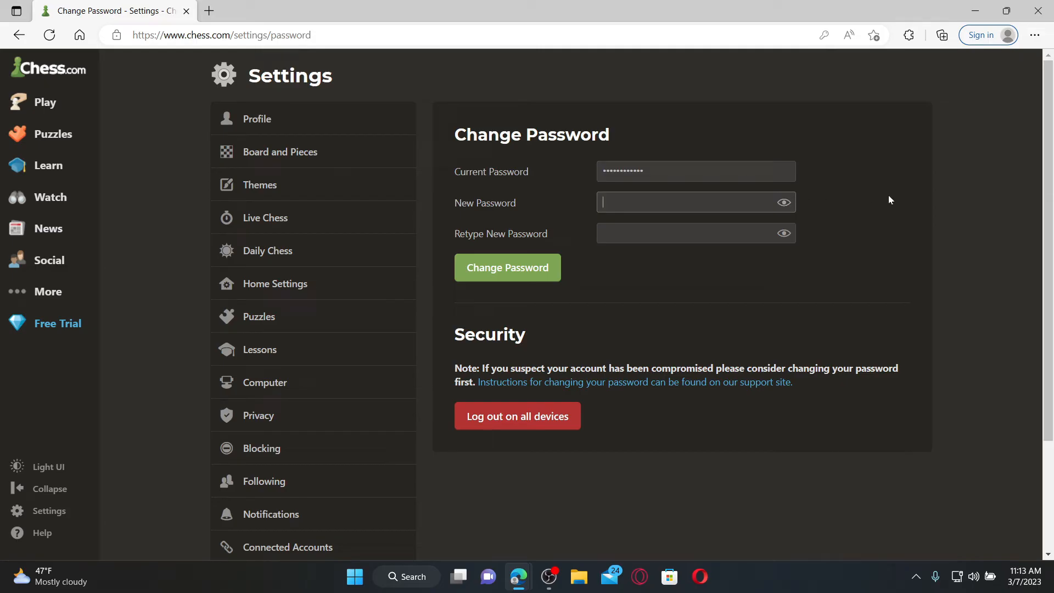
# - Enter the new password in both fields and submit the Change Password form
pyautogui.write('*')
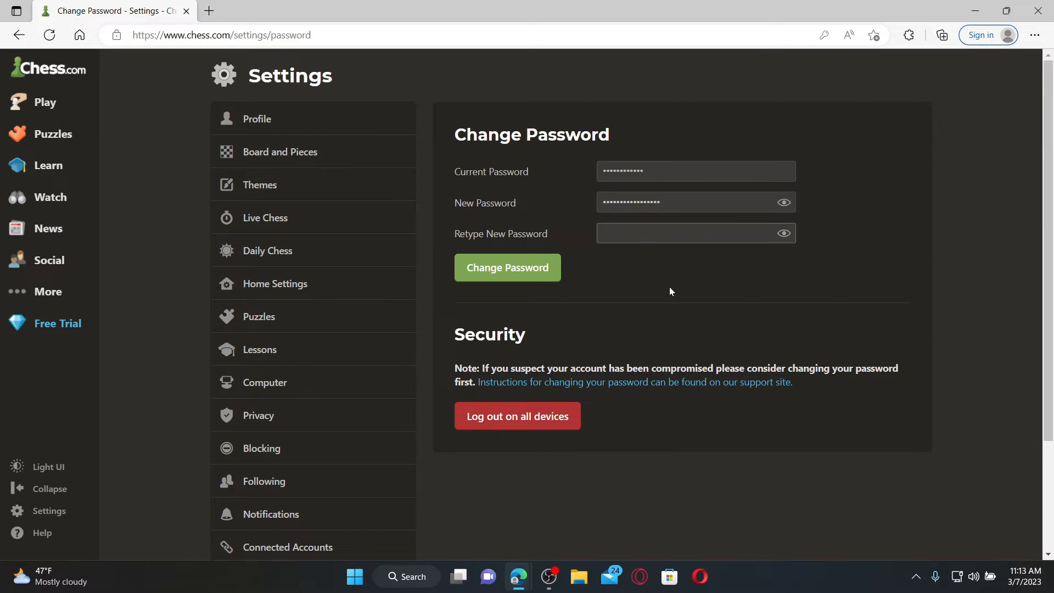
pyautogui.write('•')
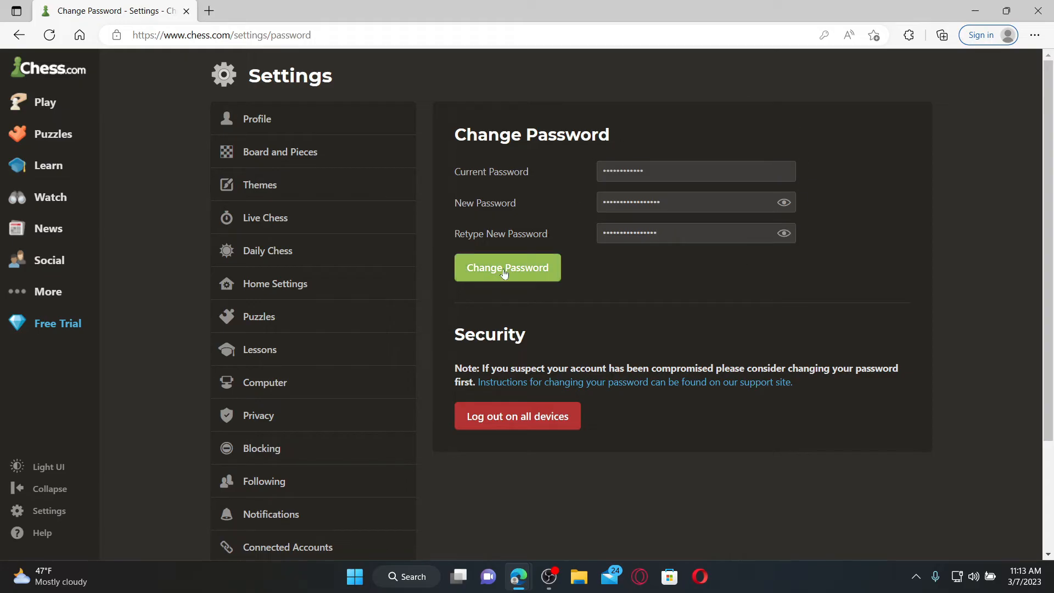
pyautogui.click(508, 267)
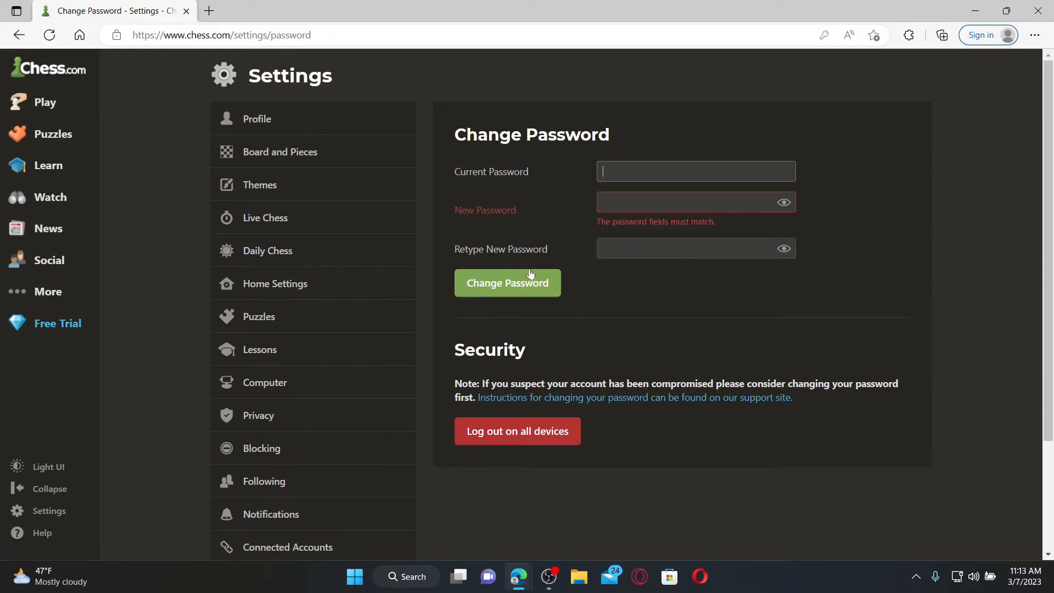
# - Resubmit the change, update Edge's saved password, and log in with the new password
pyautogui.click(508, 282)
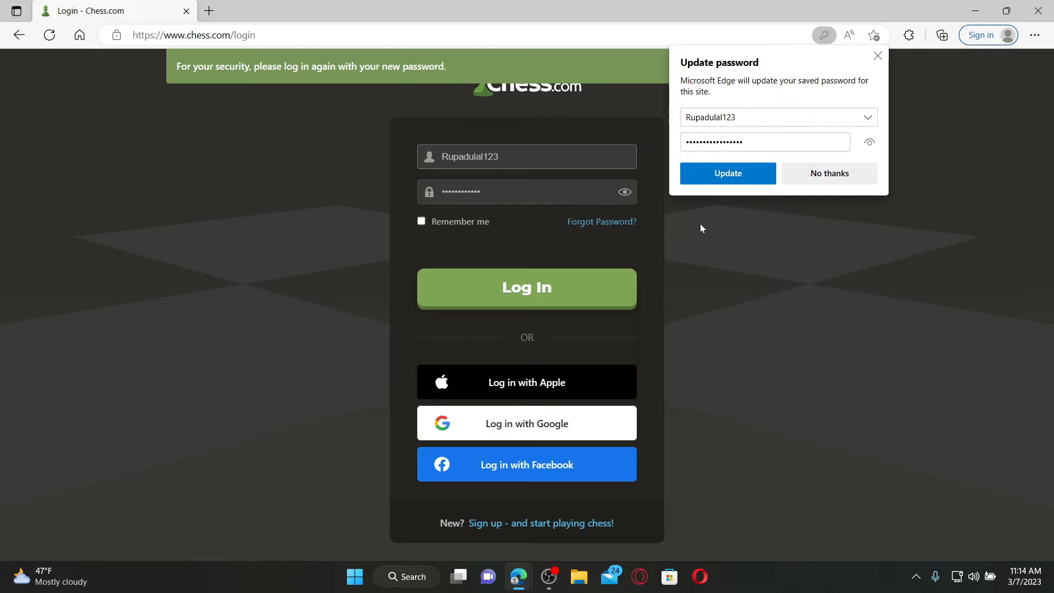
pyautogui.moveTo(739, 208)
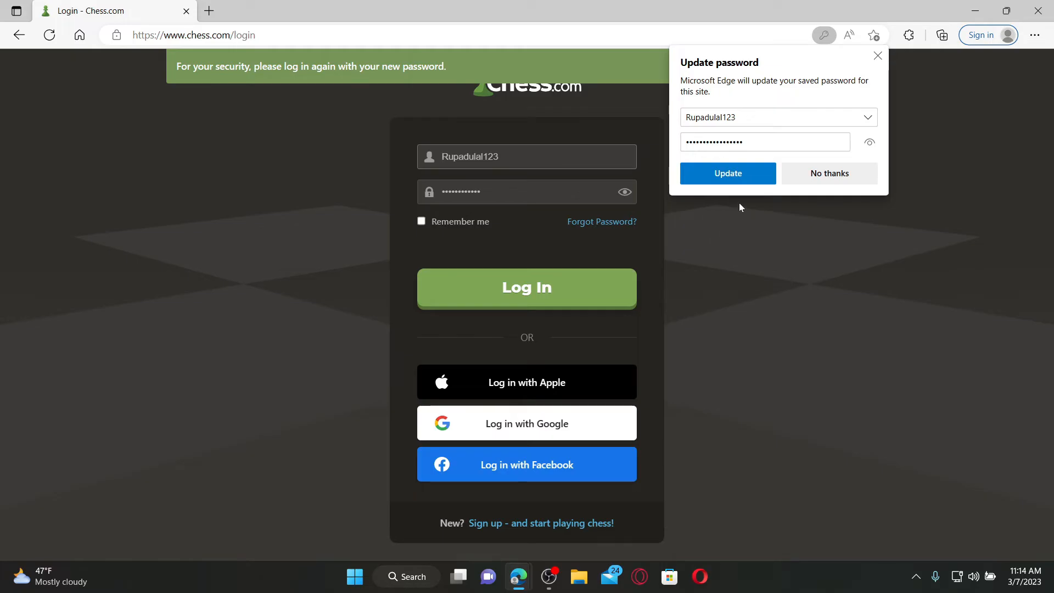
pyautogui.click(830, 174)
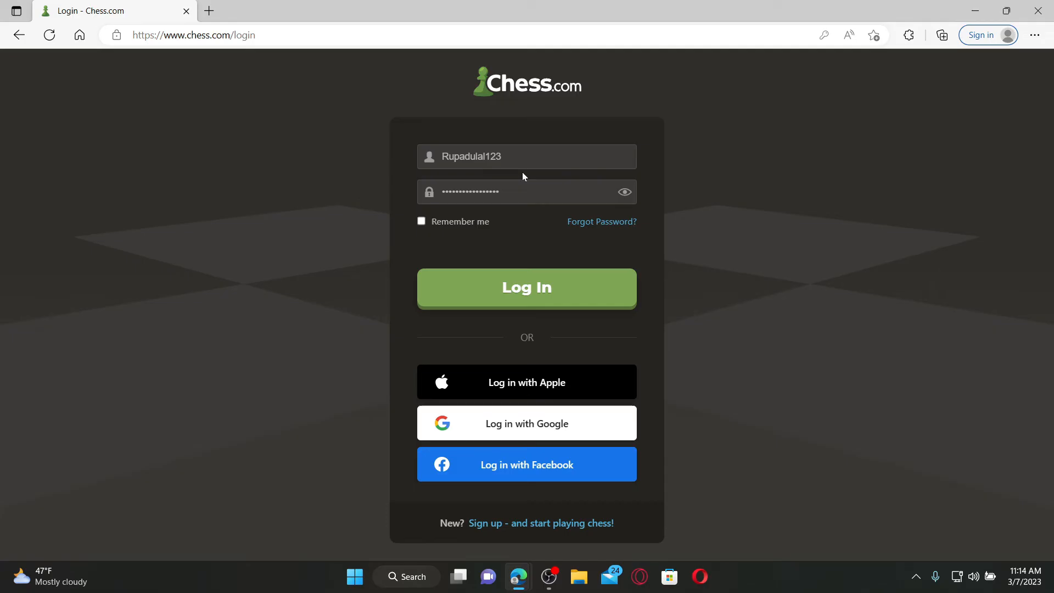
pyautogui.click(526, 288)
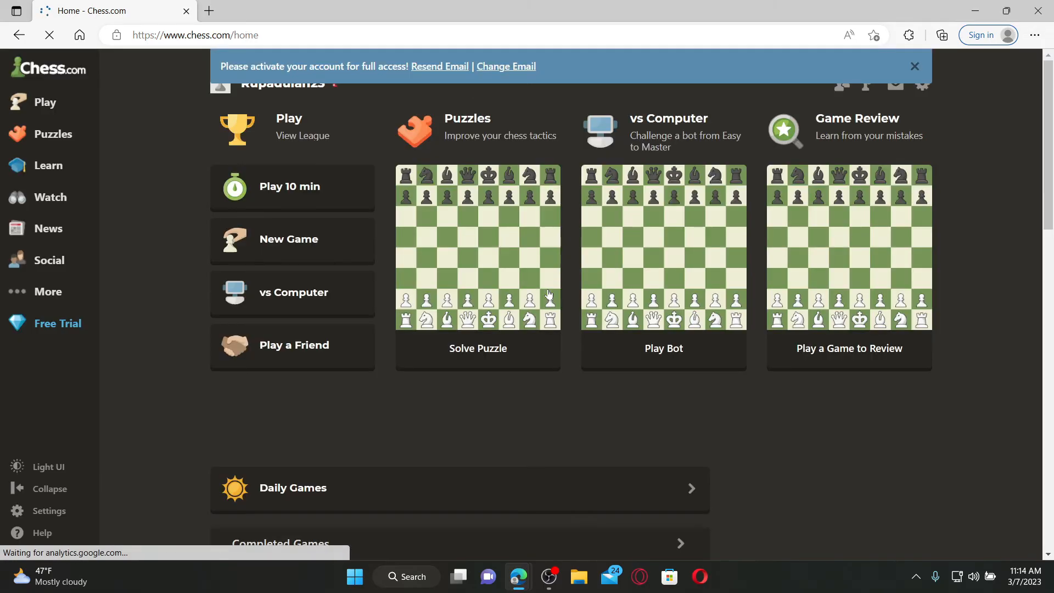